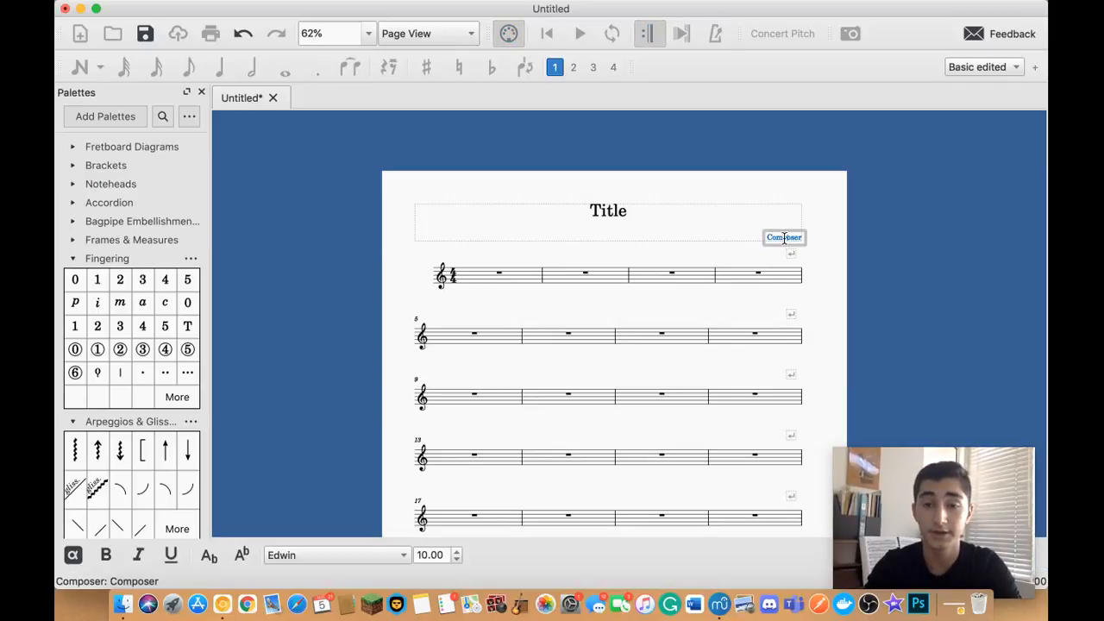
Enter 'Darius' as the composer and retitle the score 'My Piece 1'
{"action": "type", "text": "Darius"}
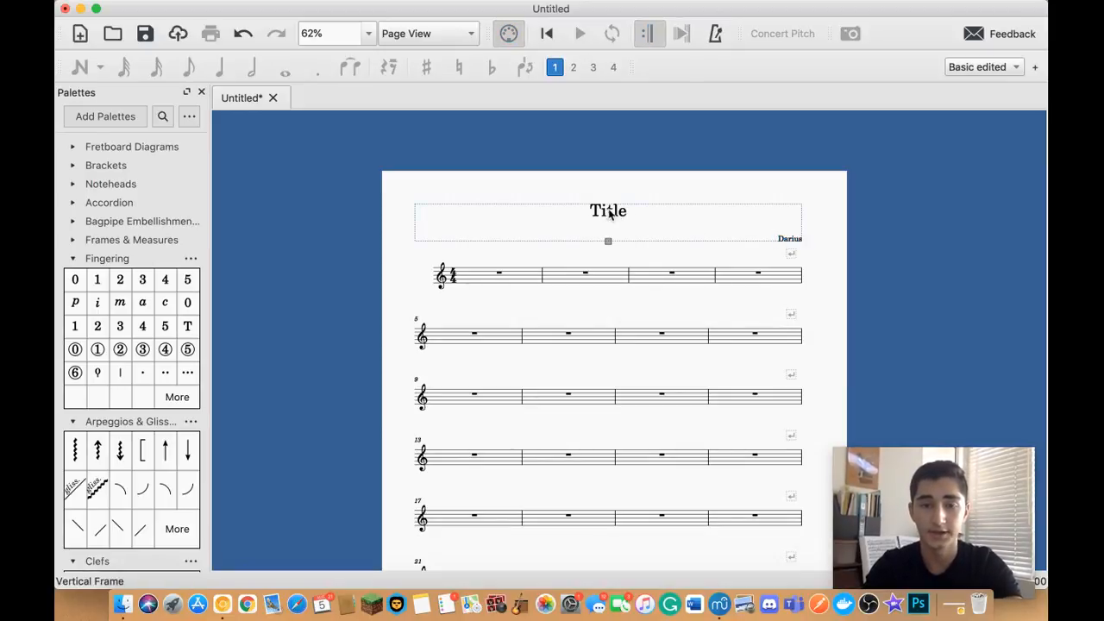
{"action": "double_click", "coordinate": [607, 211]}
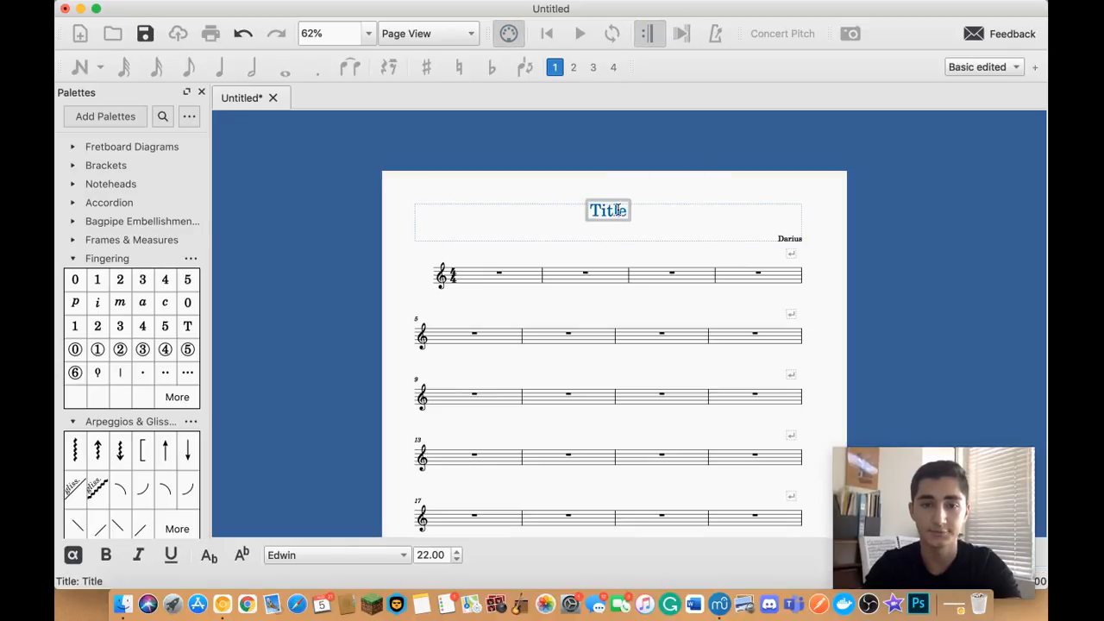
{"action": "type", "text": "My Piece 1"}
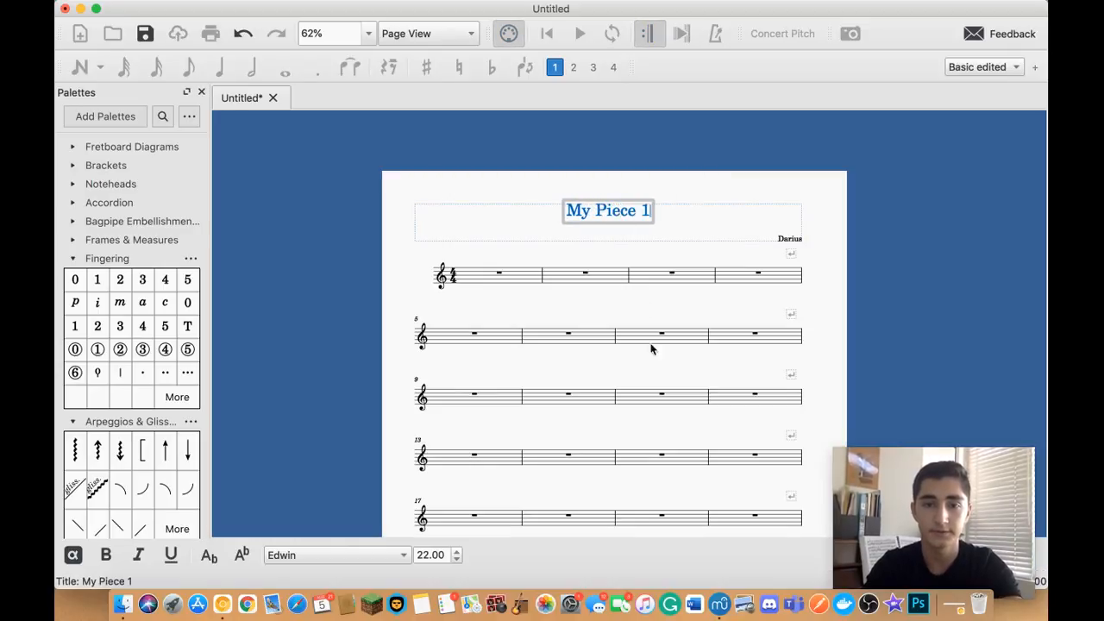
Enter the scale C D E F G A B C, then continue measure 3 with eighth and quarter notes
{"action": "left_click", "coordinate": [498, 272]}
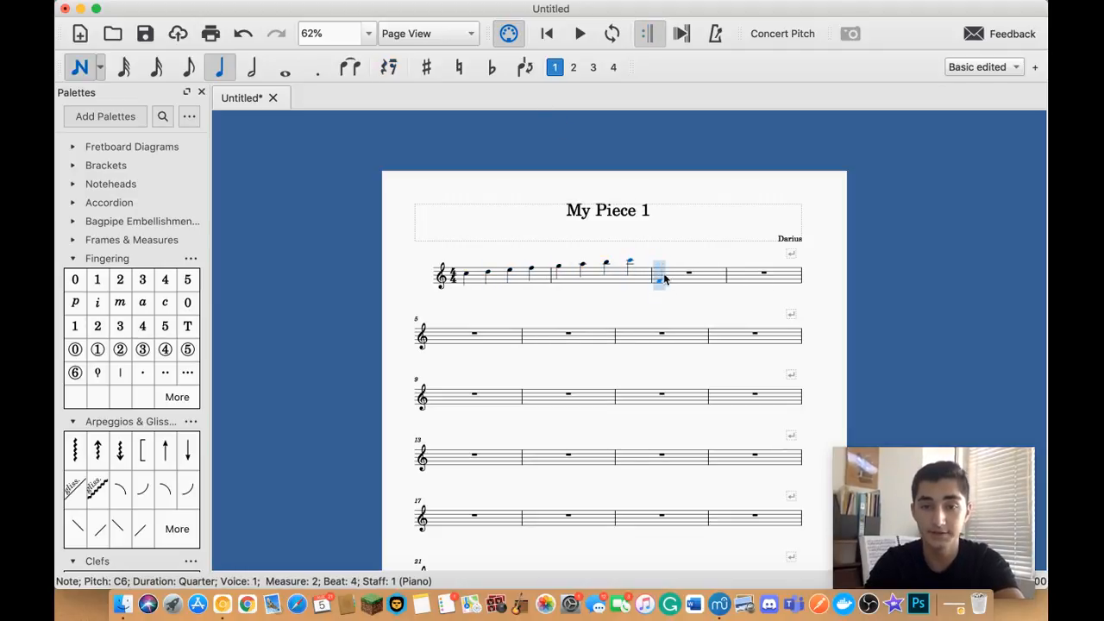
{"action": "key", "text": "Right"}
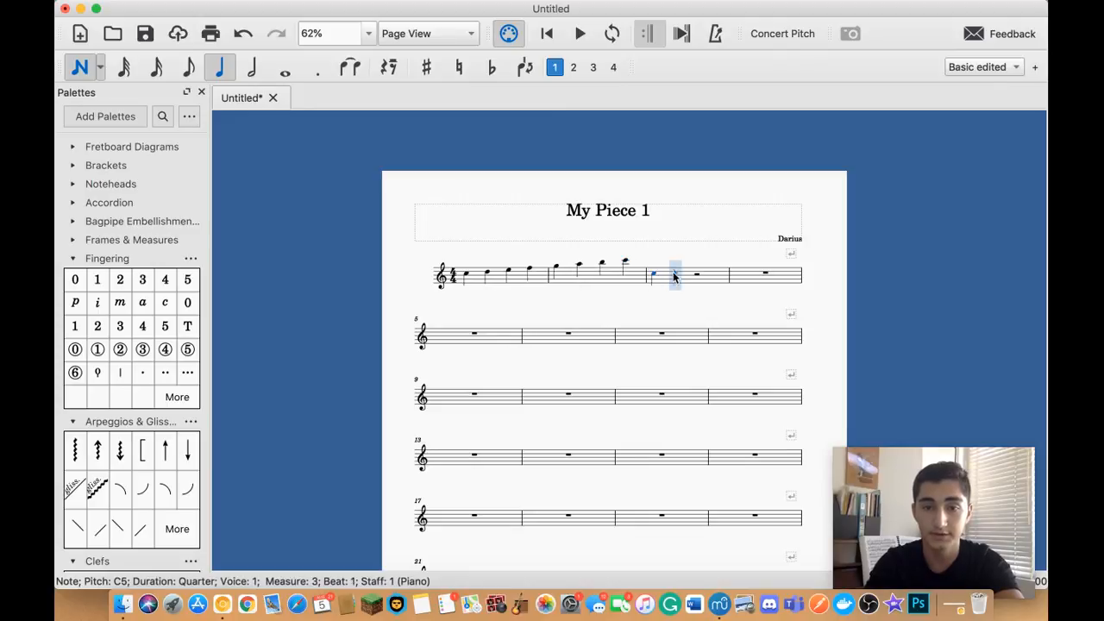
{"action": "left_click", "coordinate": [676, 274]}
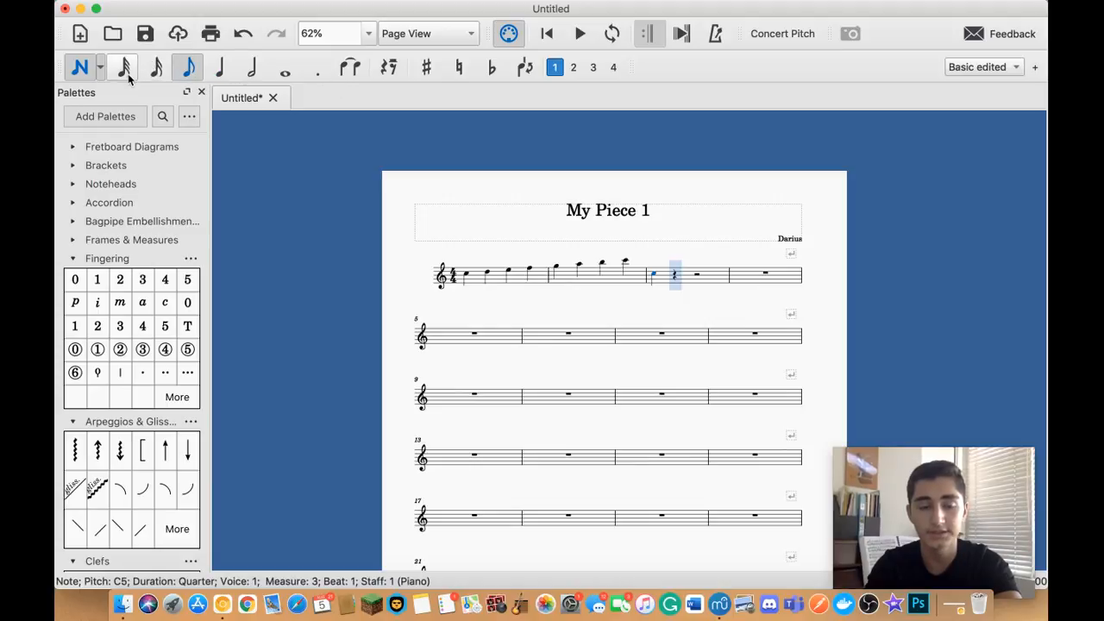
{"action": "left_click", "coordinate": [186, 67]}
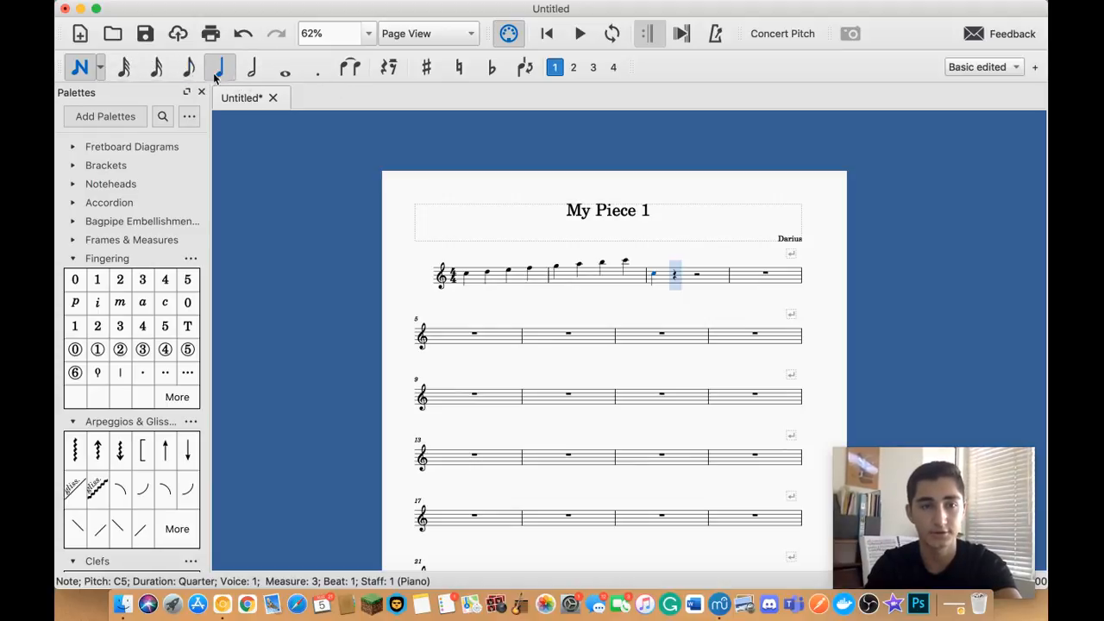
{"action": "left_click", "coordinate": [186, 67]}
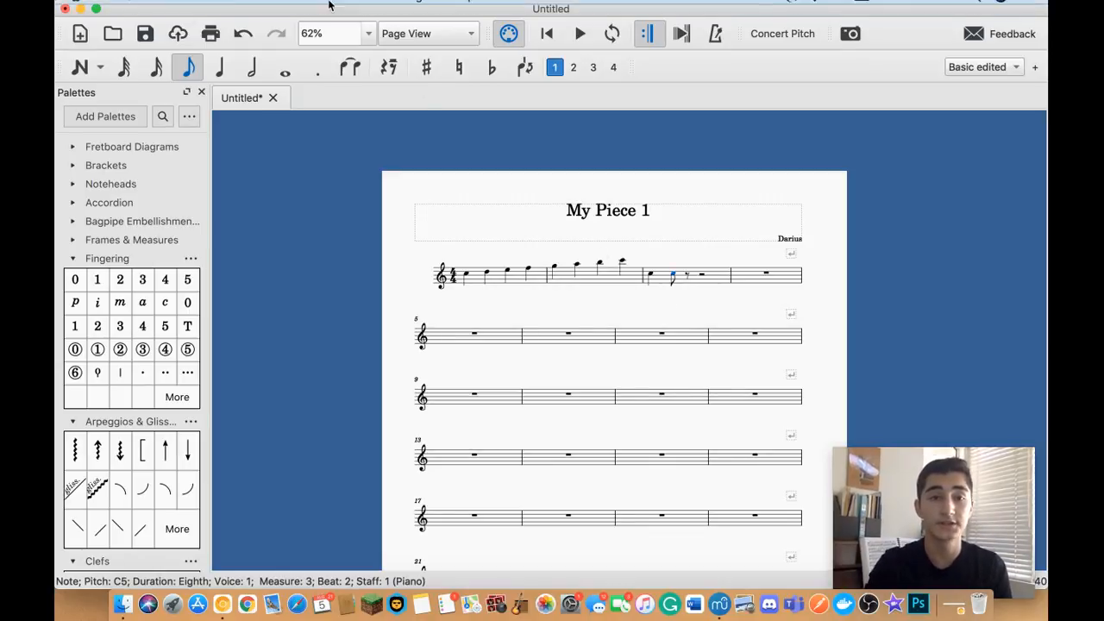
{"action": "left_click", "coordinate": [248, 9]}
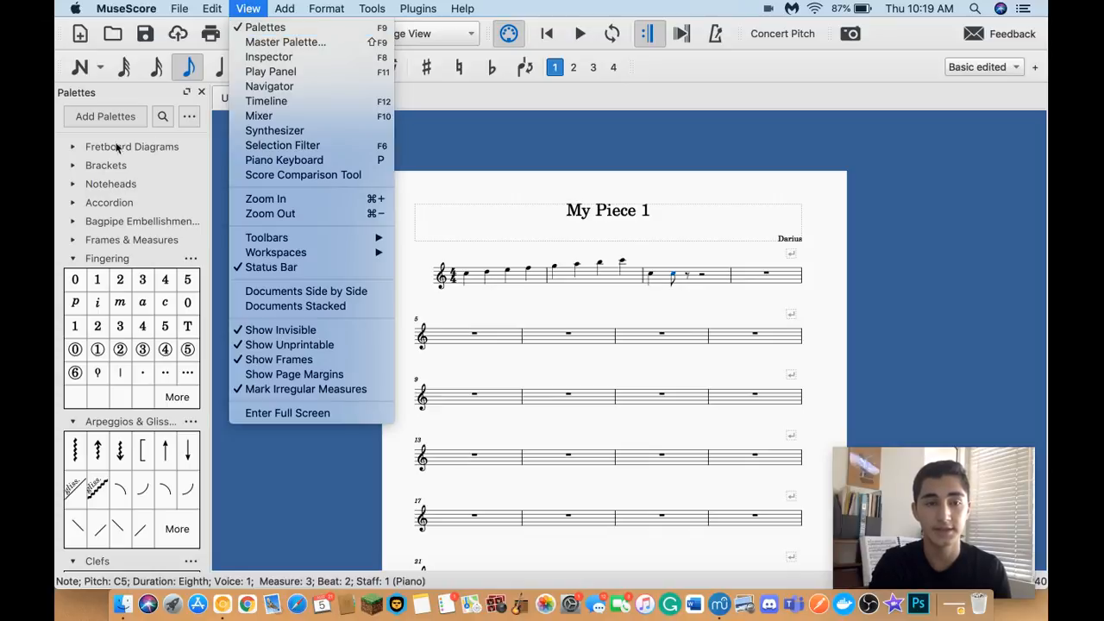
{"action": "mouse_move", "coordinate": [269, 55]}
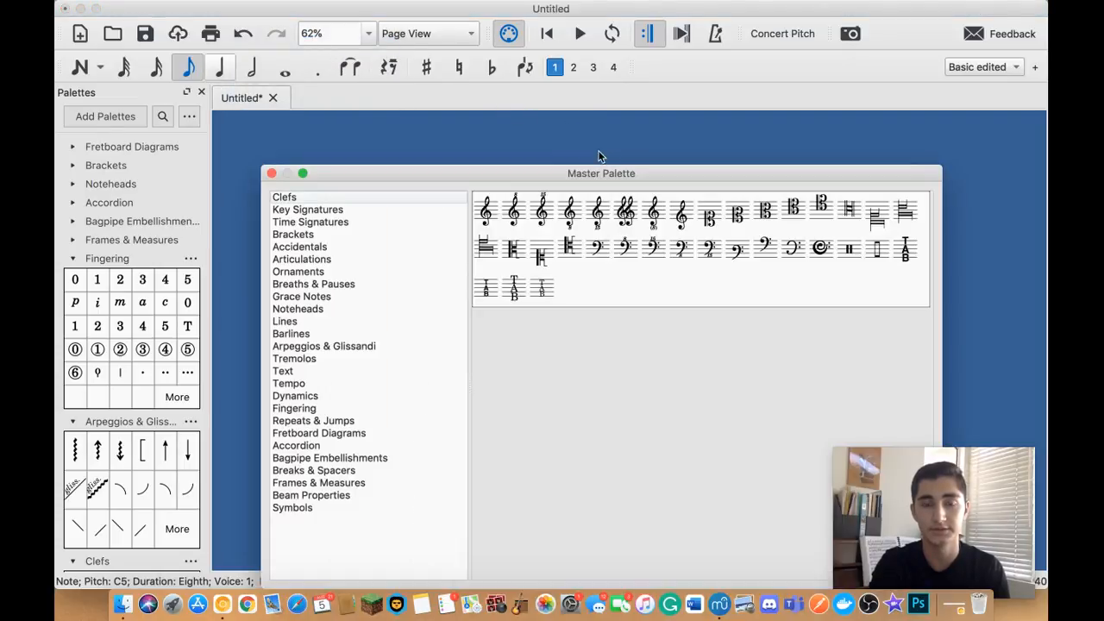
{"action": "left_click_drag", "start_coordinate": [600, 172], "coordinate": [603, 107]}
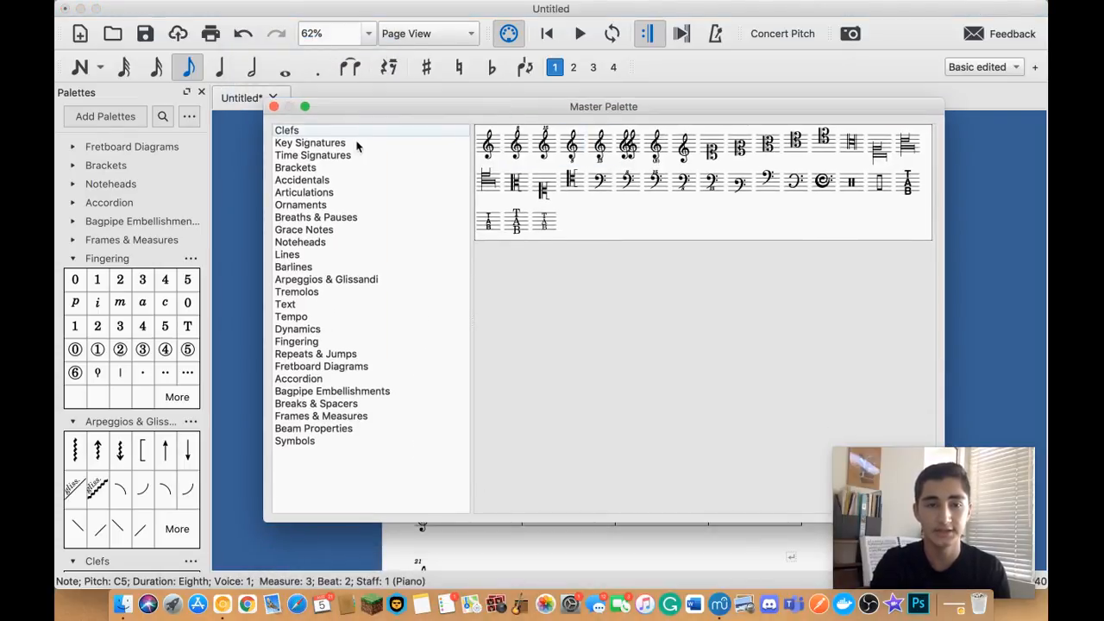
{"action": "left_click", "coordinate": [315, 217]}
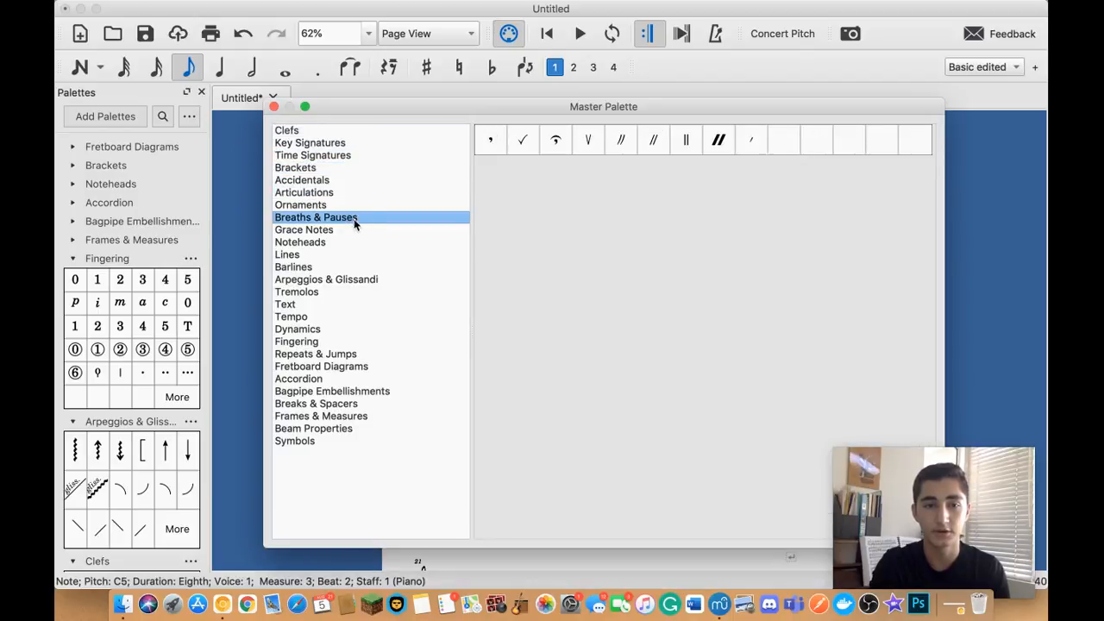
{"action": "left_click", "coordinate": [300, 314]}
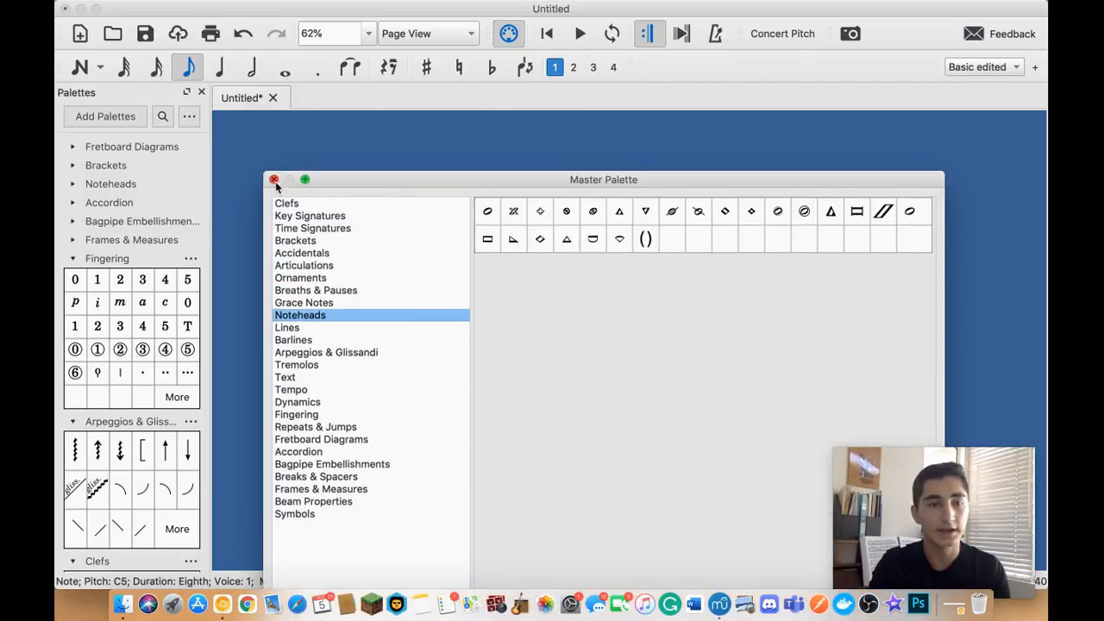
{"action": "left_click", "coordinate": [274, 180]}
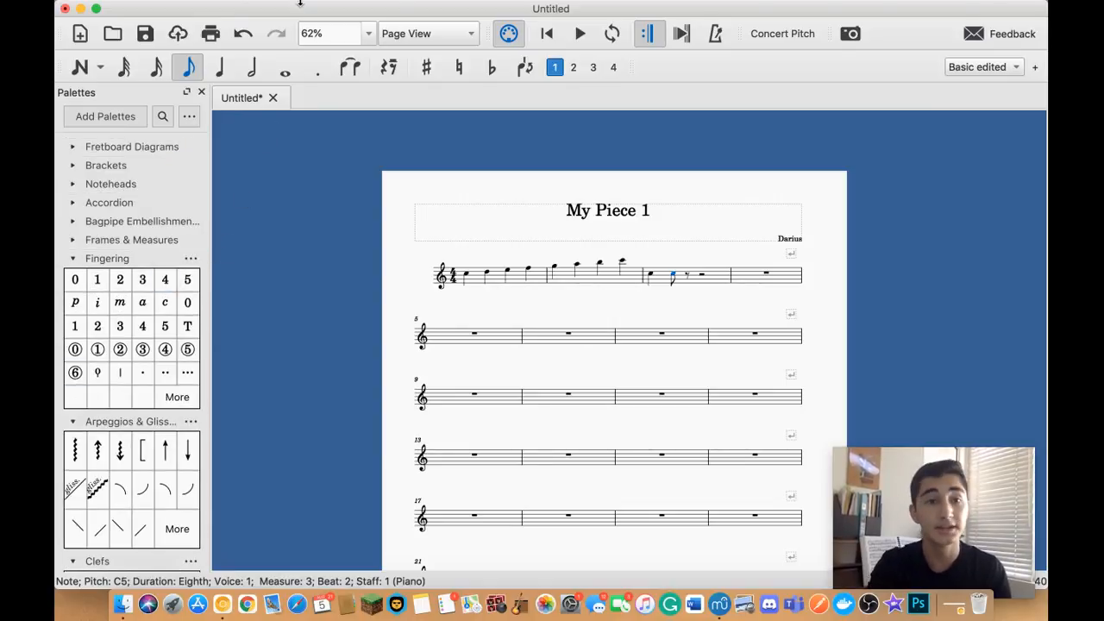
Raise the Play Panel master volume from about -38 dB to around -9 dB
{"action": "left_click", "coordinate": [284, 8]}
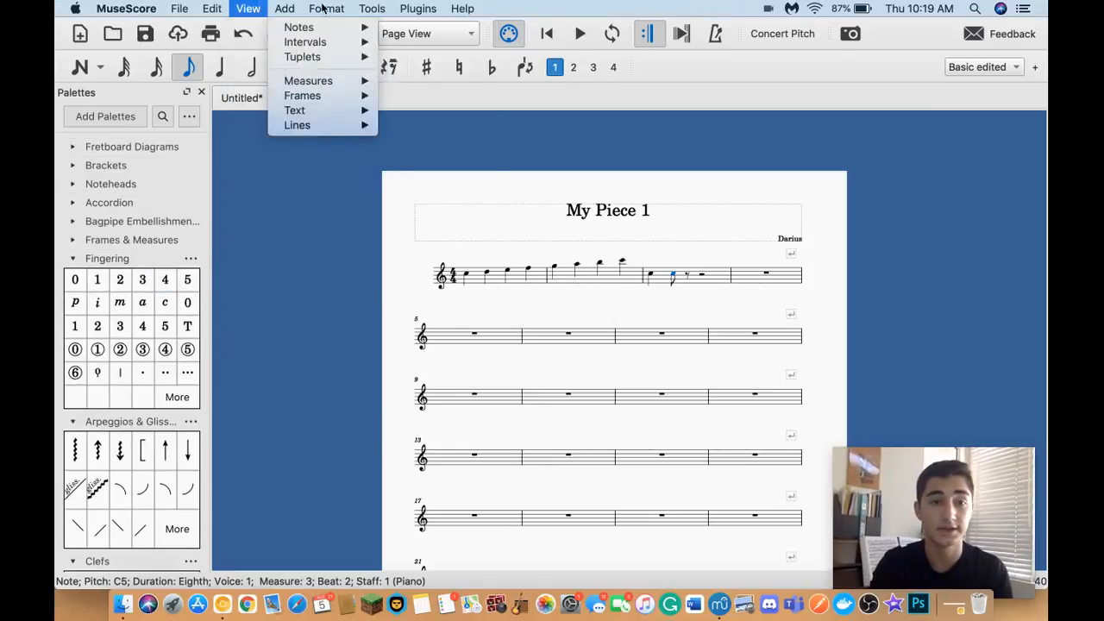
{"action": "left_click", "coordinate": [248, 8]}
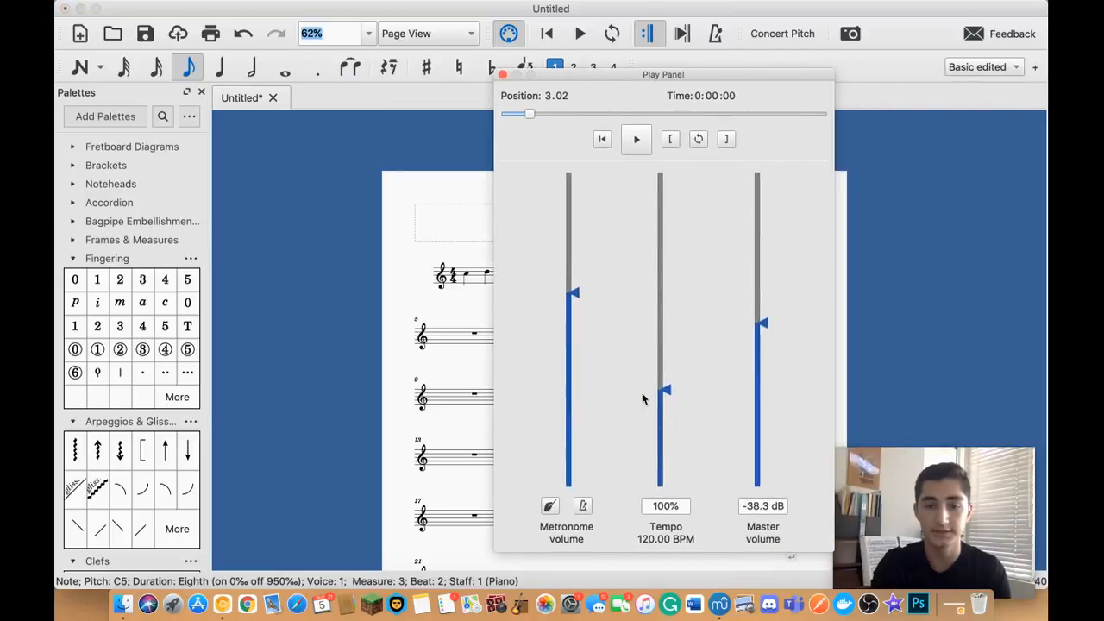
{"action": "left_click_drag", "start_coordinate": [757, 324], "coordinate": [762, 210]}
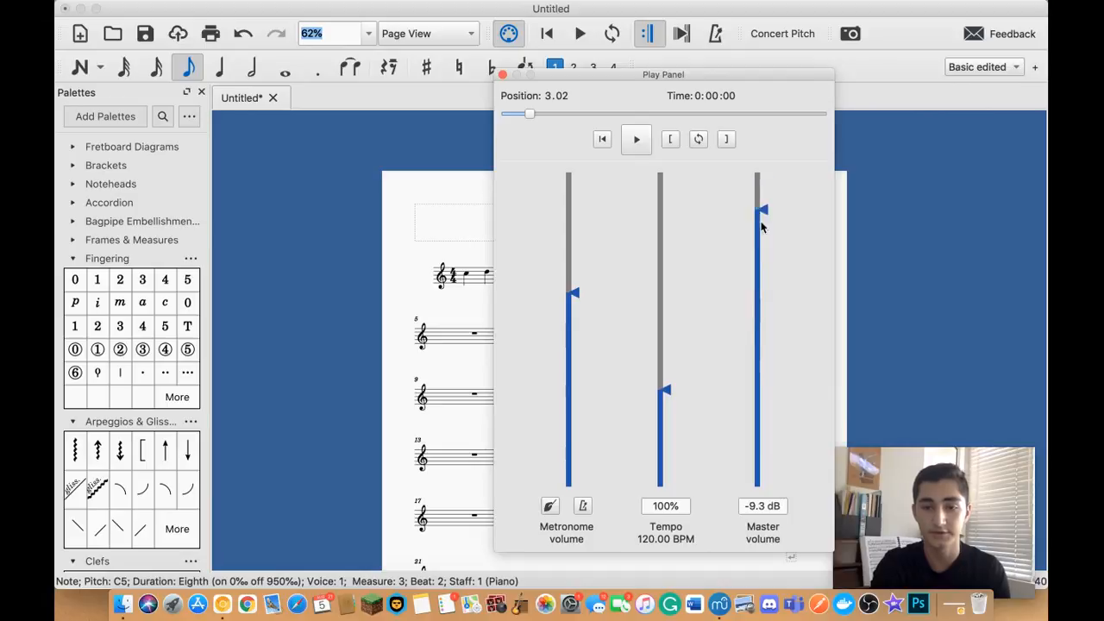
{"action": "left_click_drag", "start_coordinate": [762, 210], "coordinate": [762, 325]}
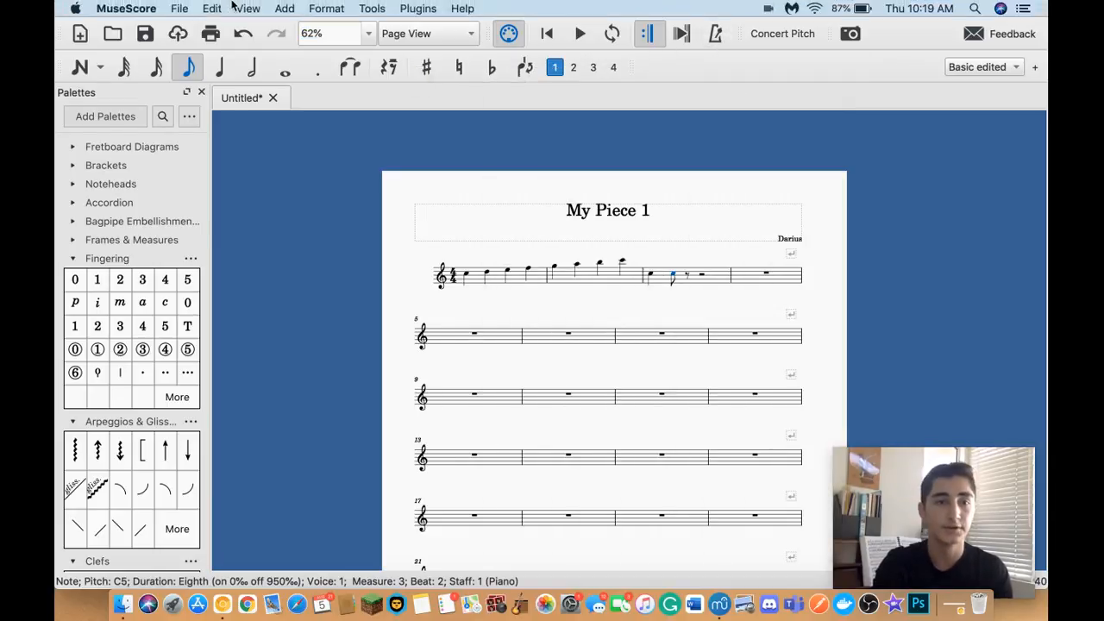
{"action": "left_click", "coordinate": [249, 7]}
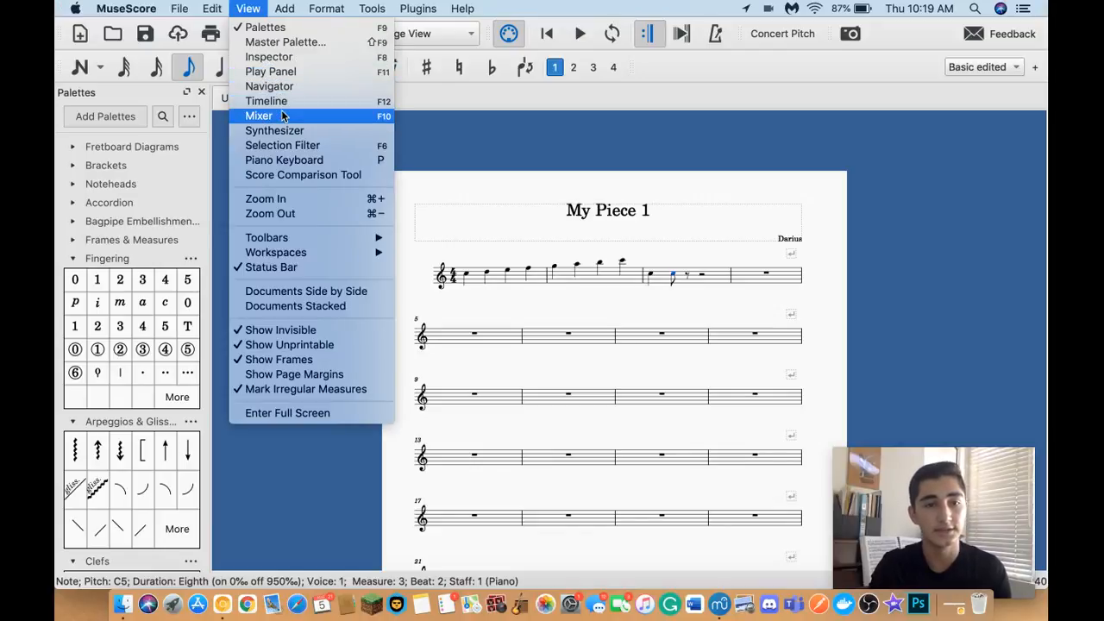
{"action": "left_click", "coordinate": [259, 114]}
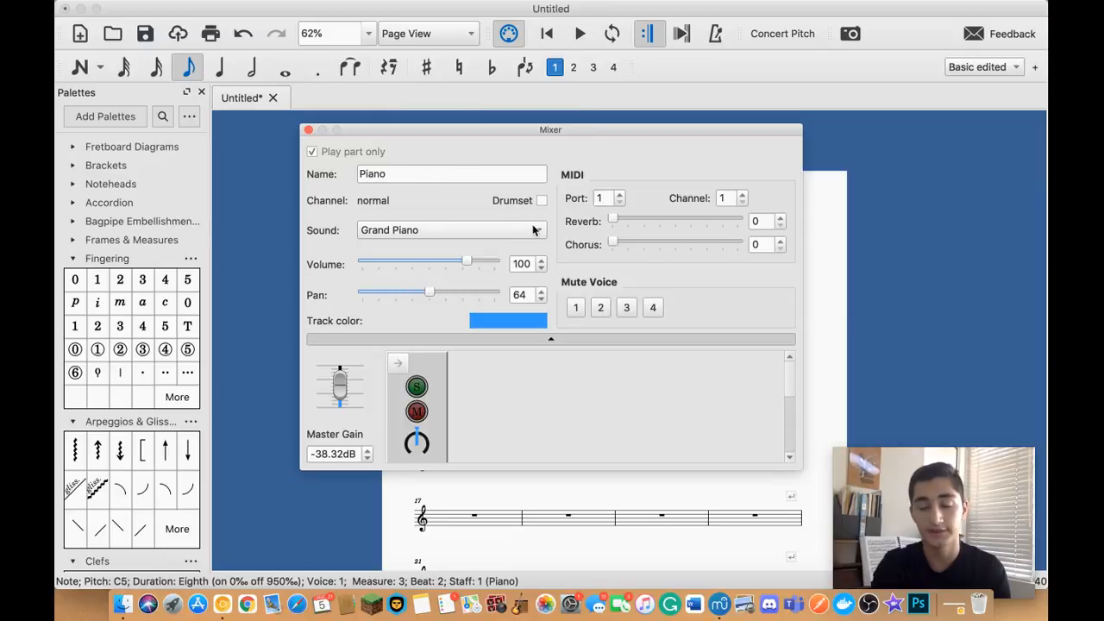
{"action": "mouse_move", "coordinate": [445, 207]}
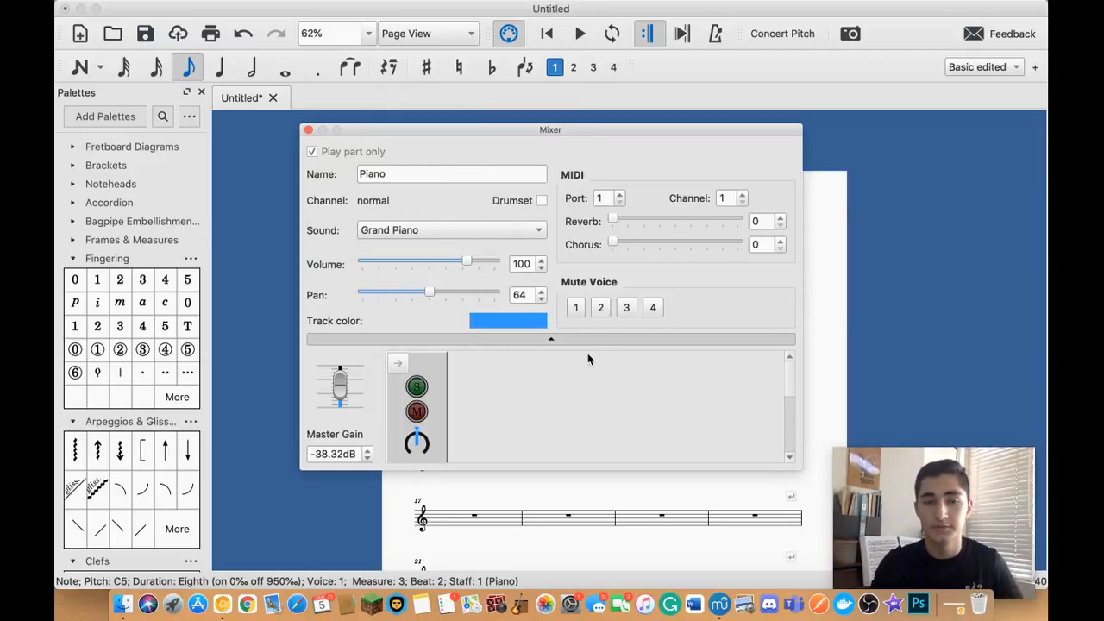
{"action": "mouse_move", "coordinate": [435, 138]}
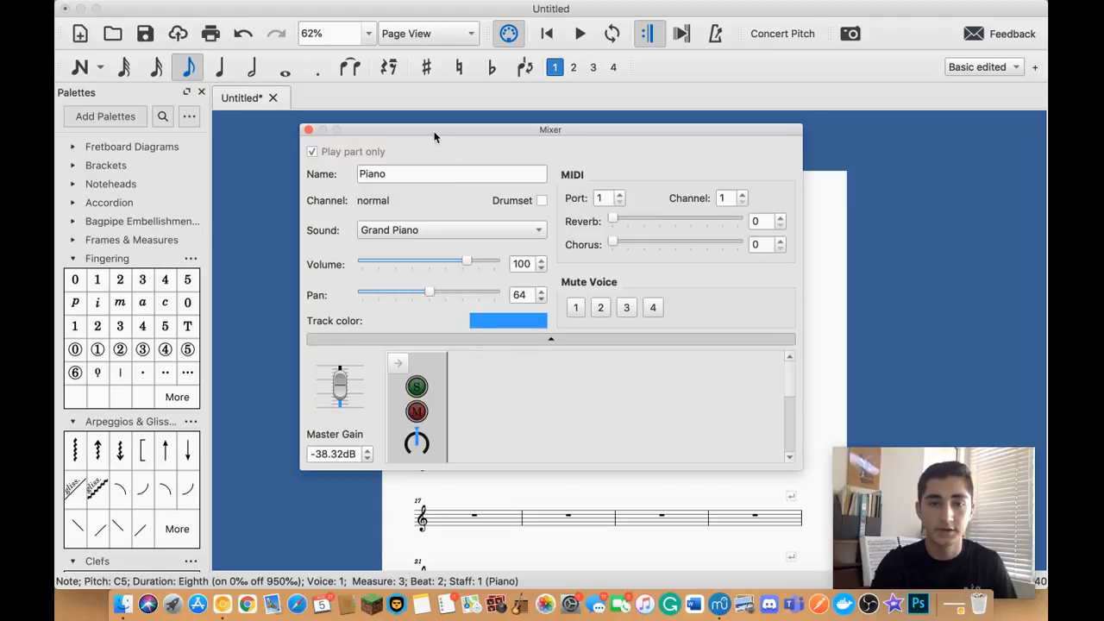
{"action": "left_click_drag", "start_coordinate": [550, 130], "coordinate": [849, 148]}
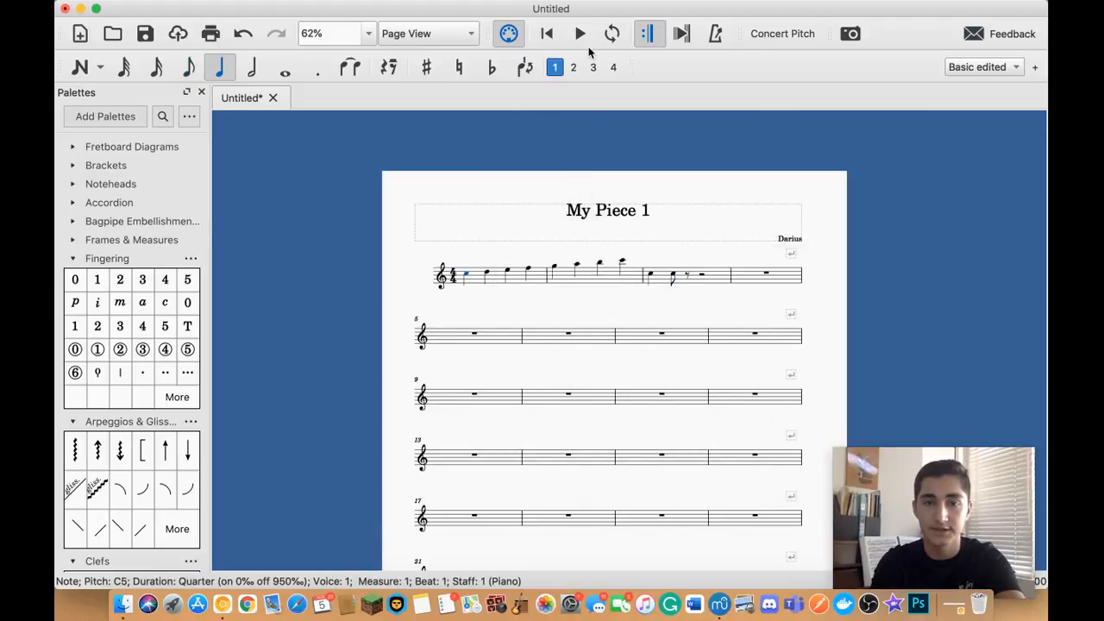
{"action": "left_click", "coordinate": [579, 32]}
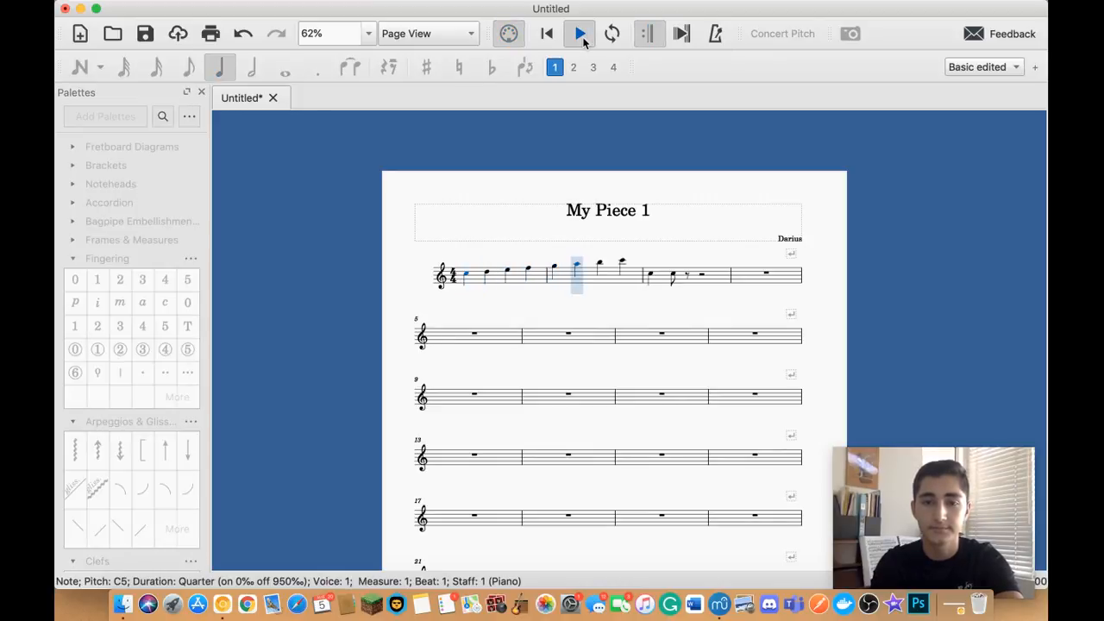
{"action": "left_click", "coordinate": [579, 33]}
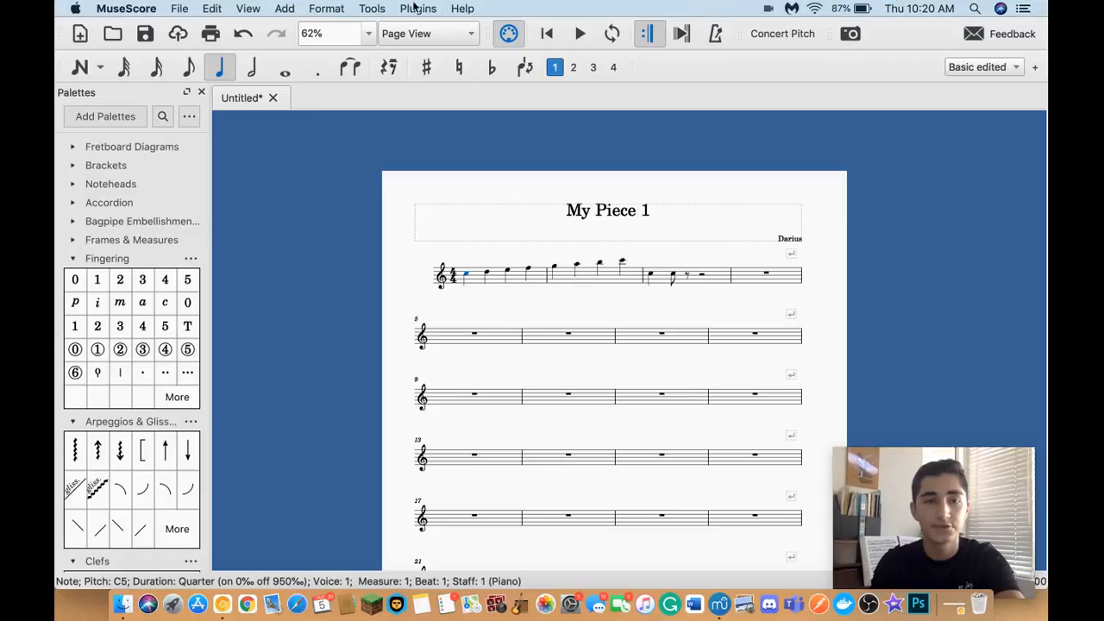
Set the part's Mixer sound to Drawbar Organ and play the scale back
{"action": "left_click", "coordinate": [248, 8]}
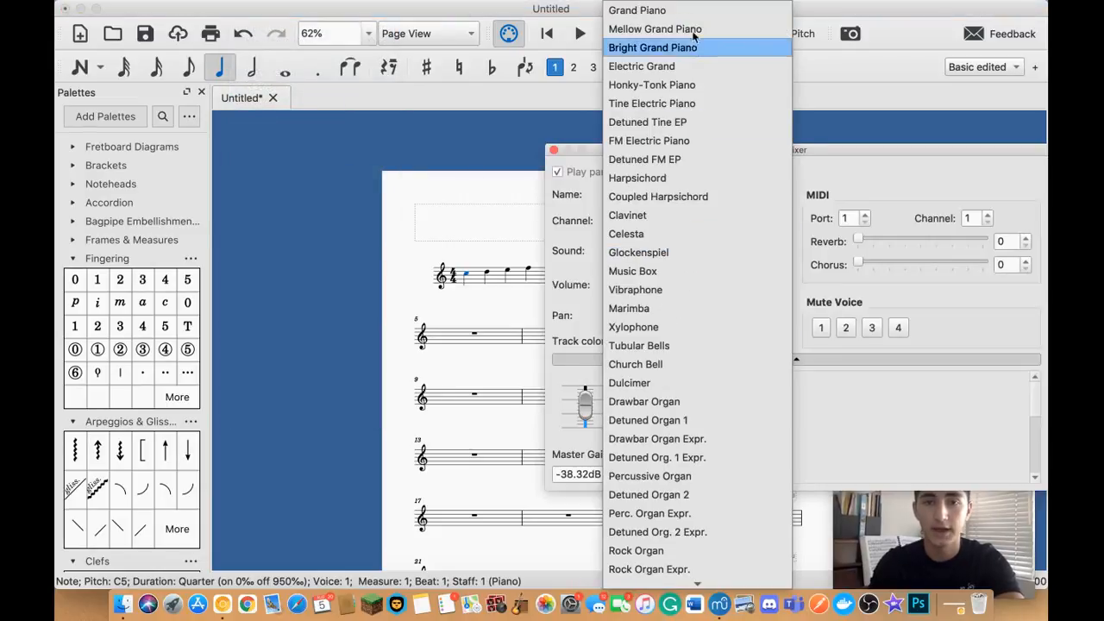
{"action": "scroll", "scroll_direction": "down", "scroll_amount": 3}
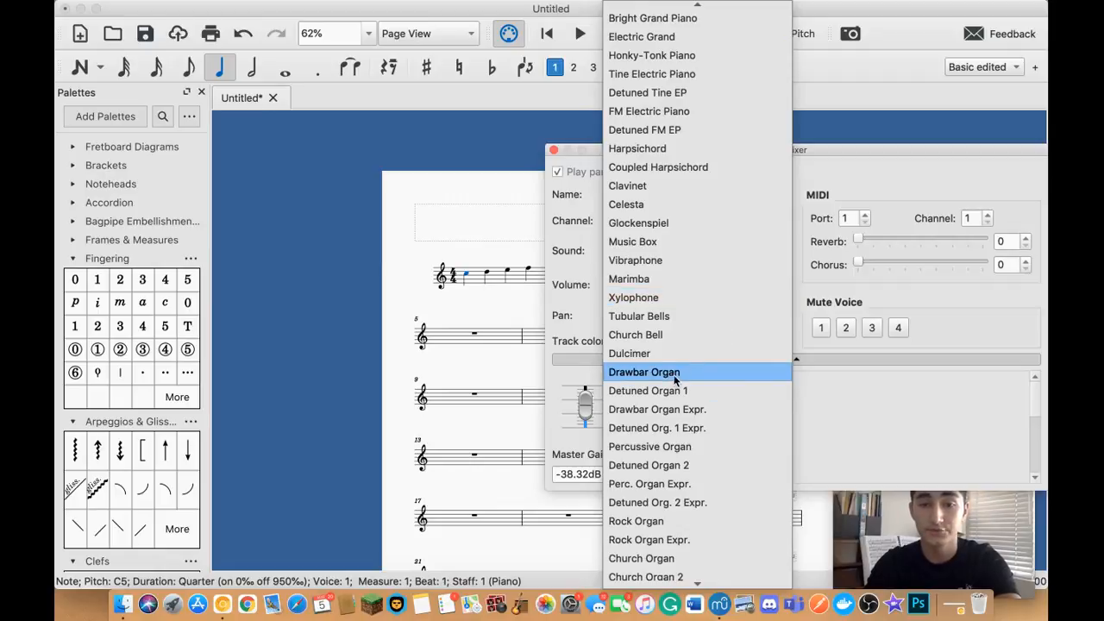
{"action": "left_click", "coordinate": [643, 373]}
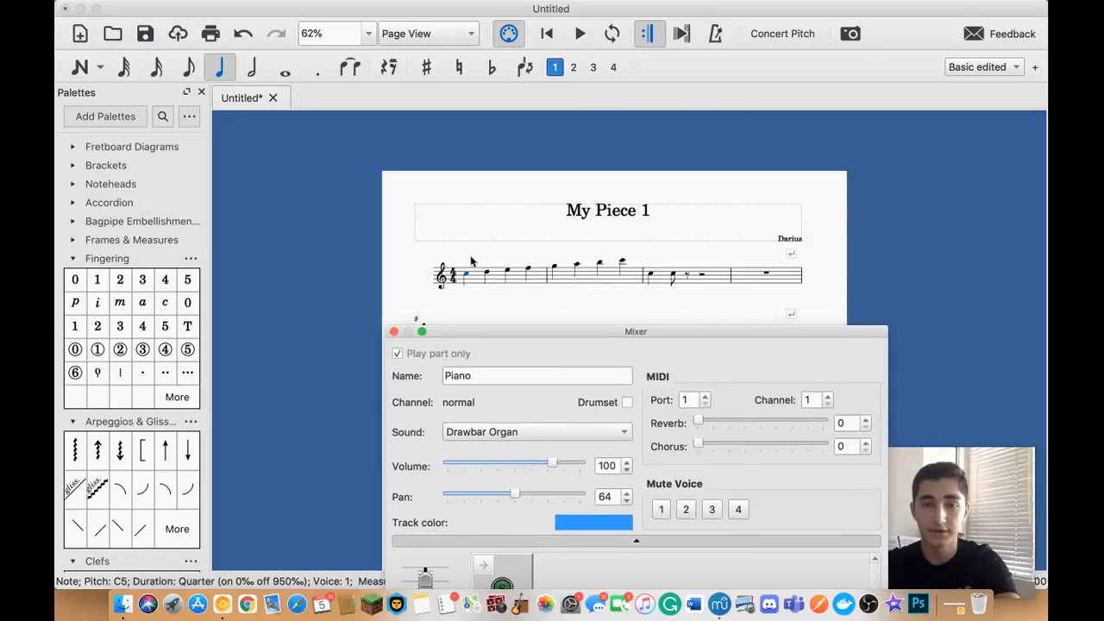
{"action": "left_click", "coordinate": [580, 35]}
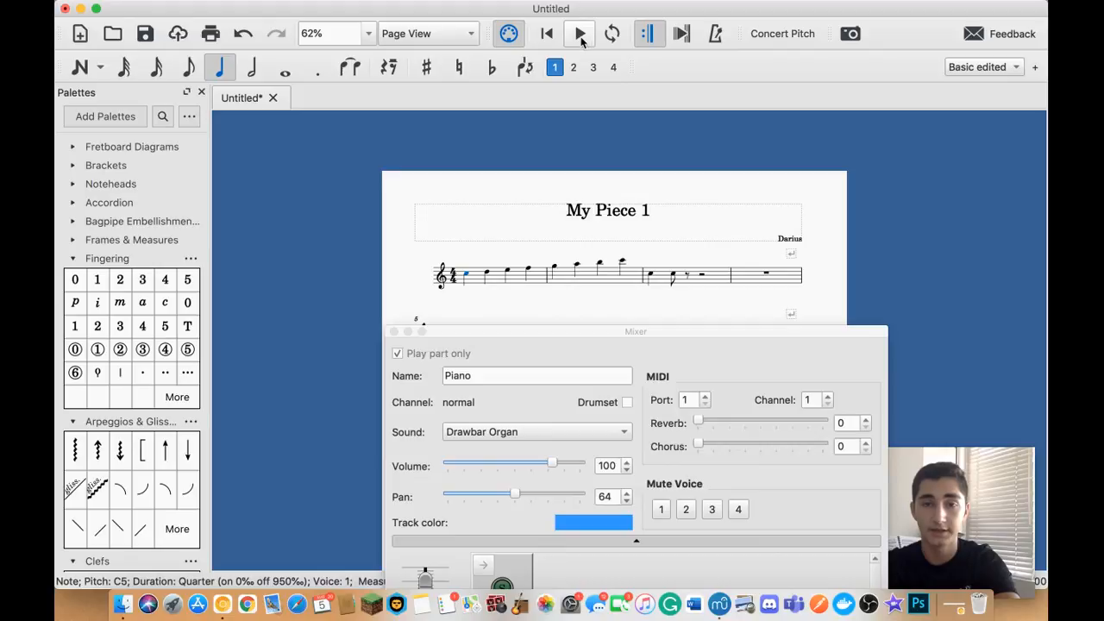
{"action": "left_click", "coordinate": [580, 33]}
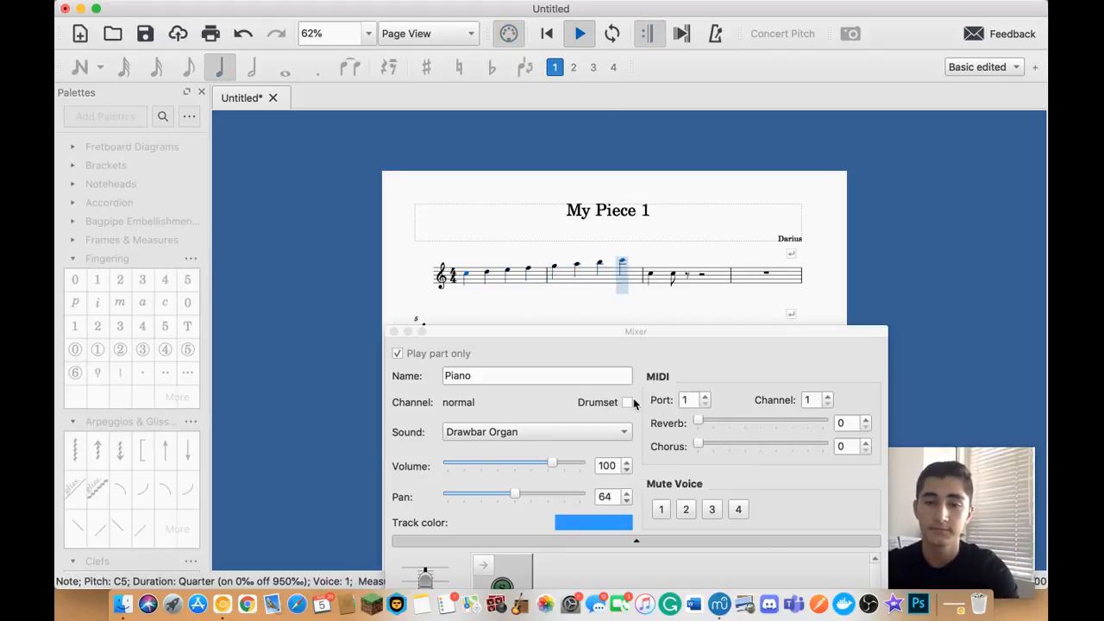
Switch the part's sound to Xylophone and play it again
{"action": "left_click", "coordinate": [538, 431]}
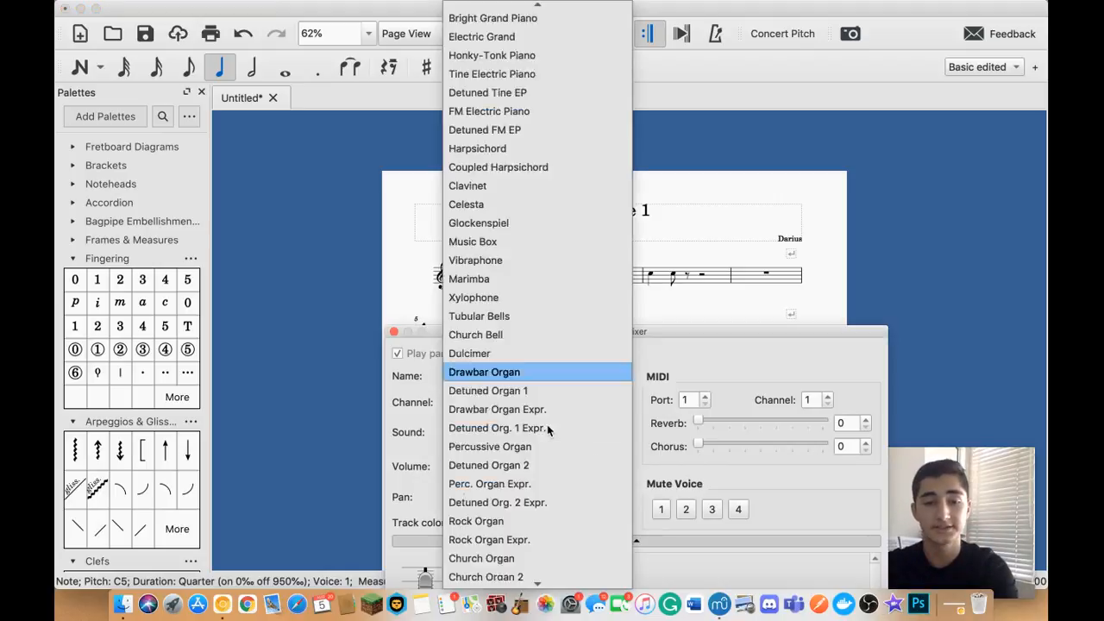
{"action": "left_click", "coordinate": [473, 297]}
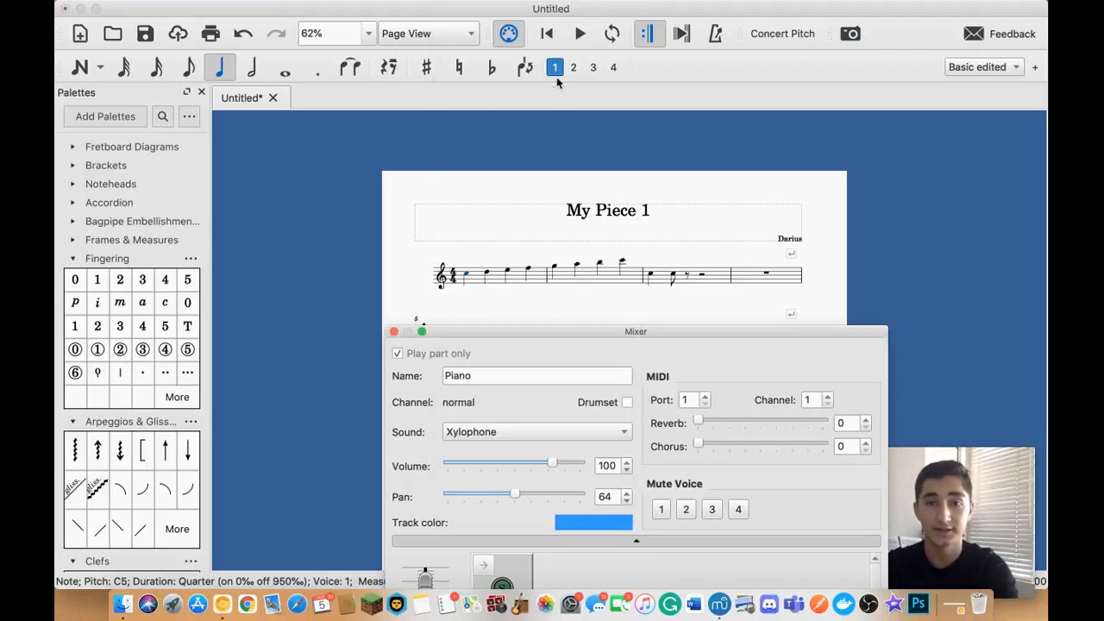
{"action": "left_click", "coordinate": [579, 33]}
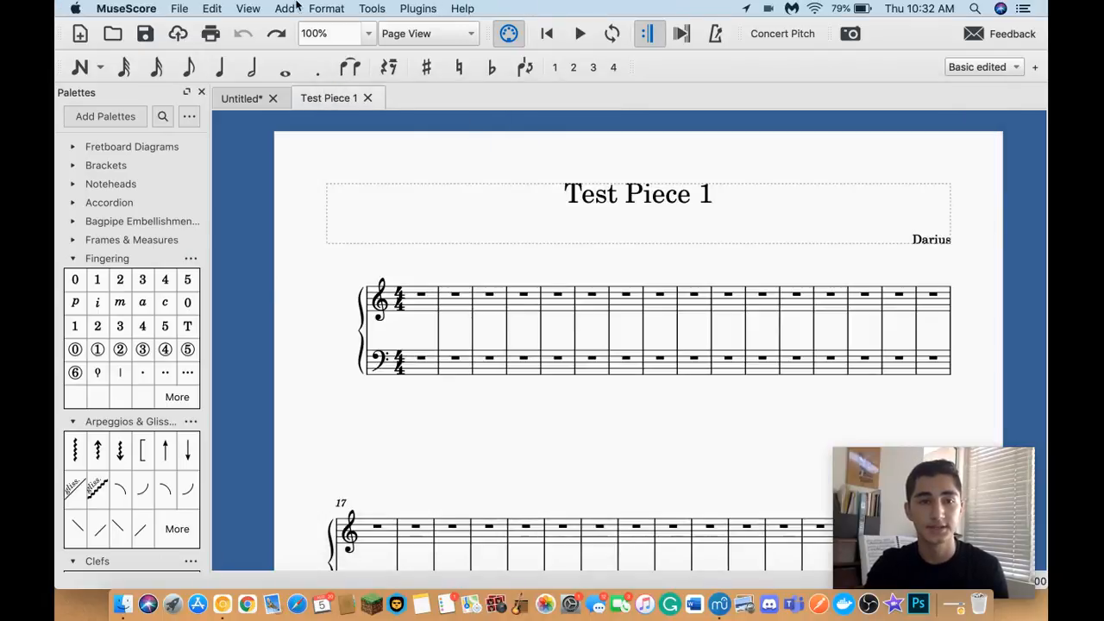
Browse the Add menu's Text and Lines options and the palettes for Test Piece 1
{"action": "left_click", "coordinate": [283, 8]}
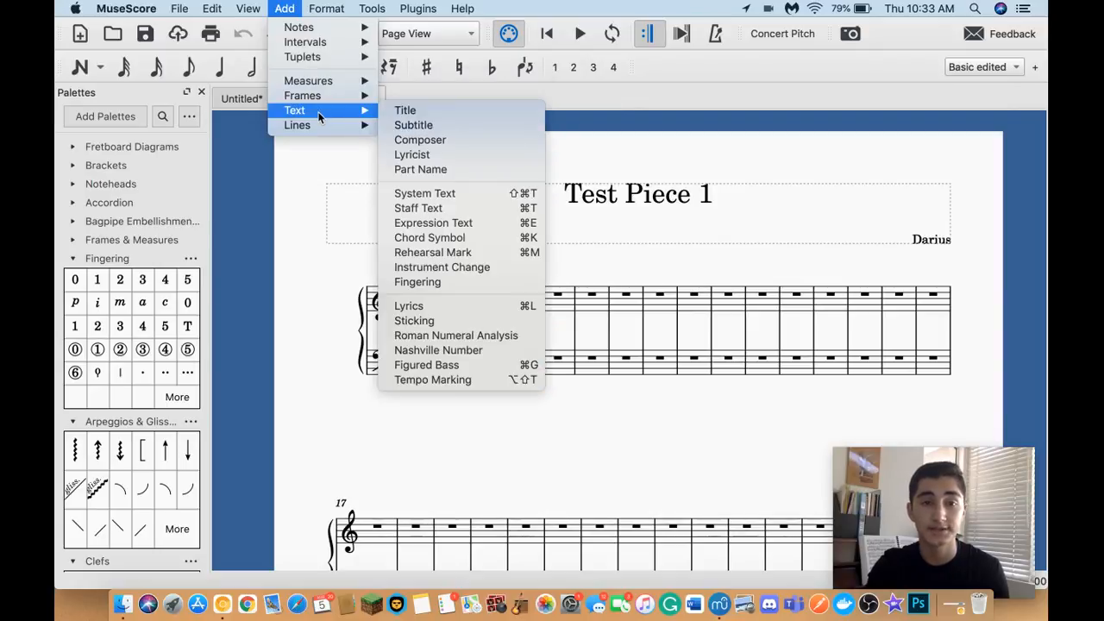
{"action": "mouse_move", "coordinate": [297, 124]}
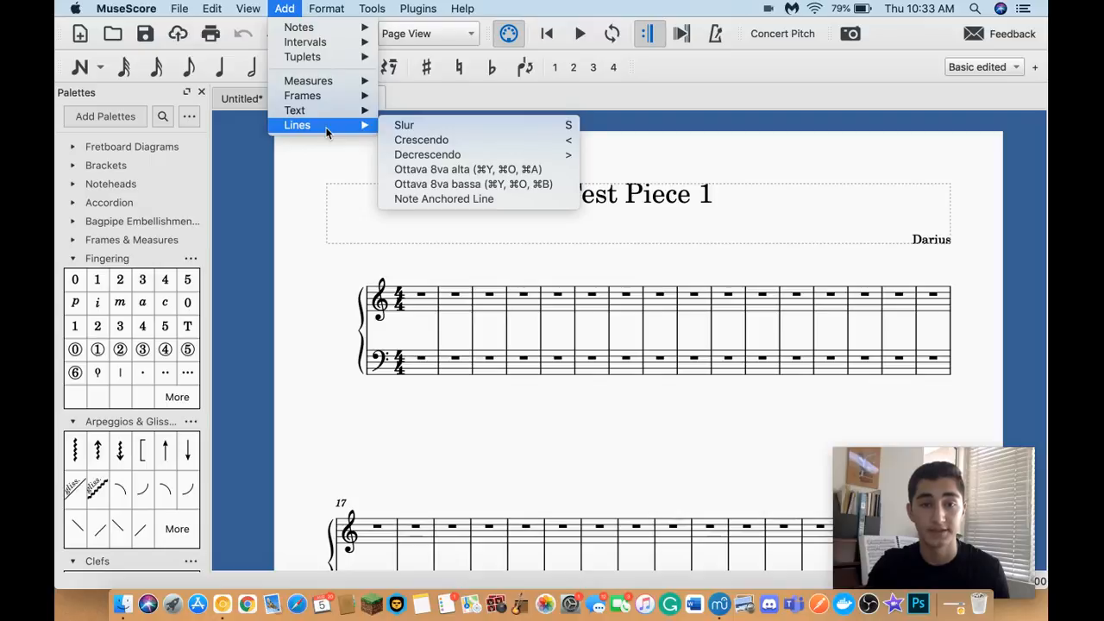
{"action": "mouse_move", "coordinate": [428, 155]}
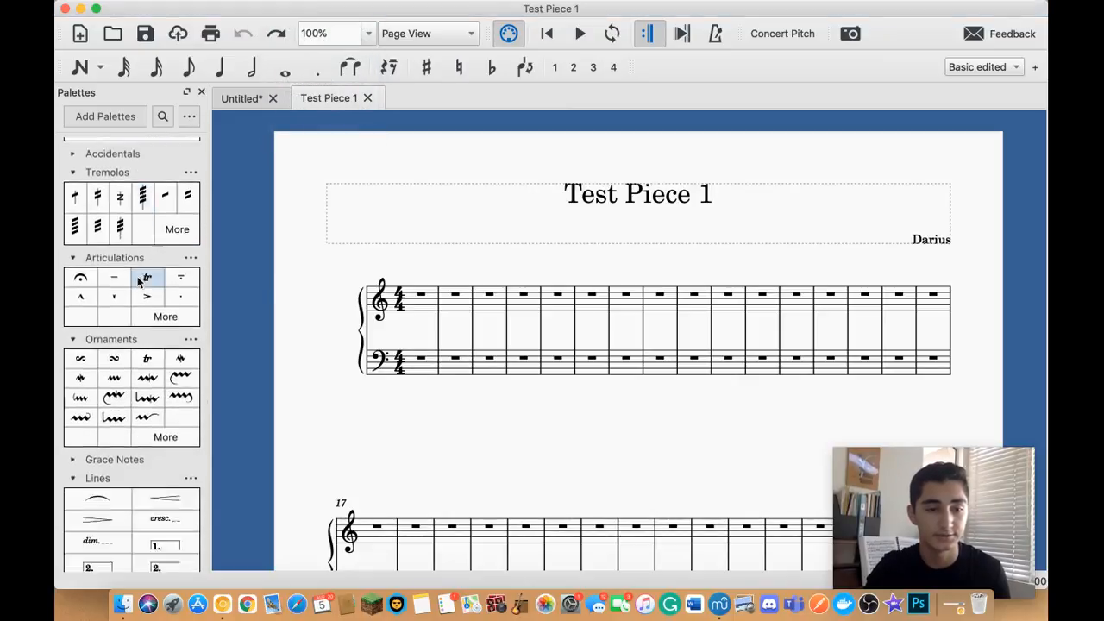
{"action": "scroll", "scroll_direction": "down", "scroll_amount": 3}
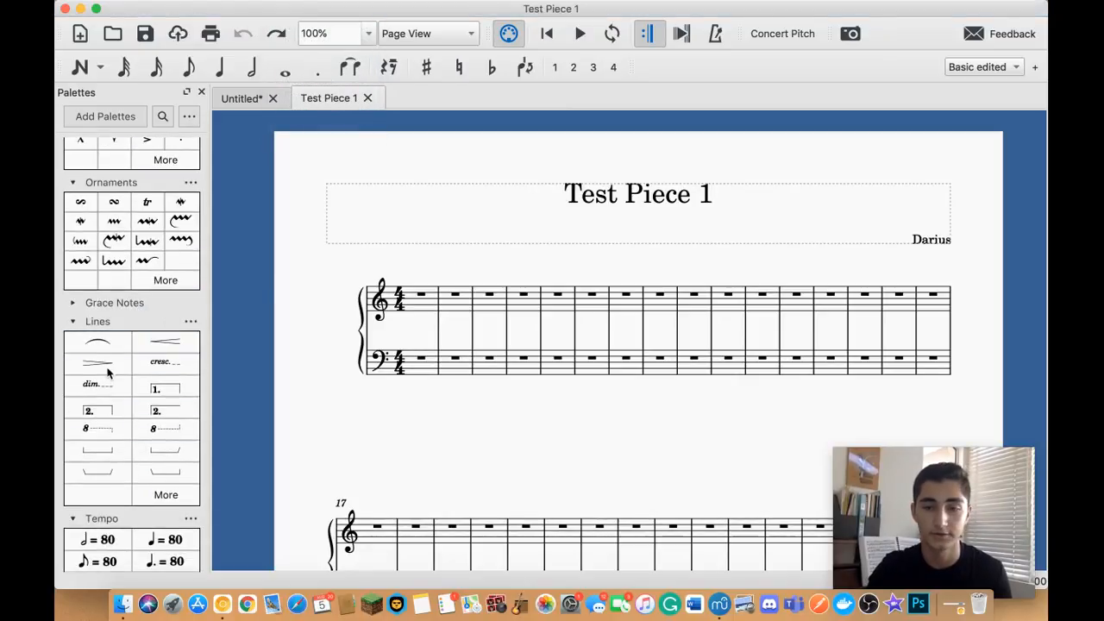
{"action": "left_click", "coordinate": [286, 9]}
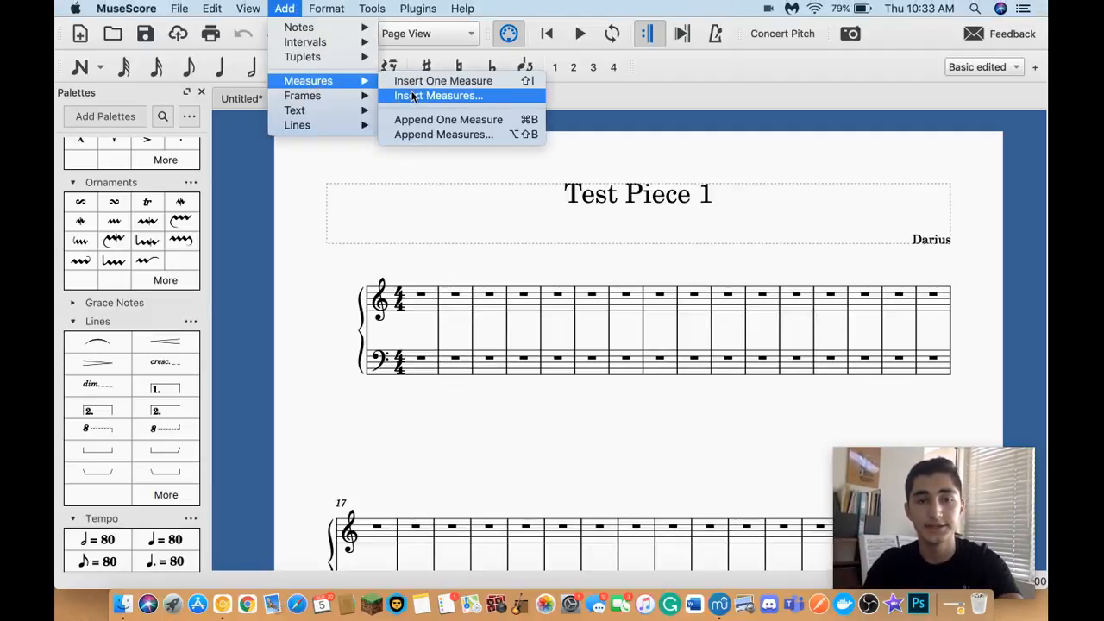
{"action": "mouse_move", "coordinate": [441, 134]}
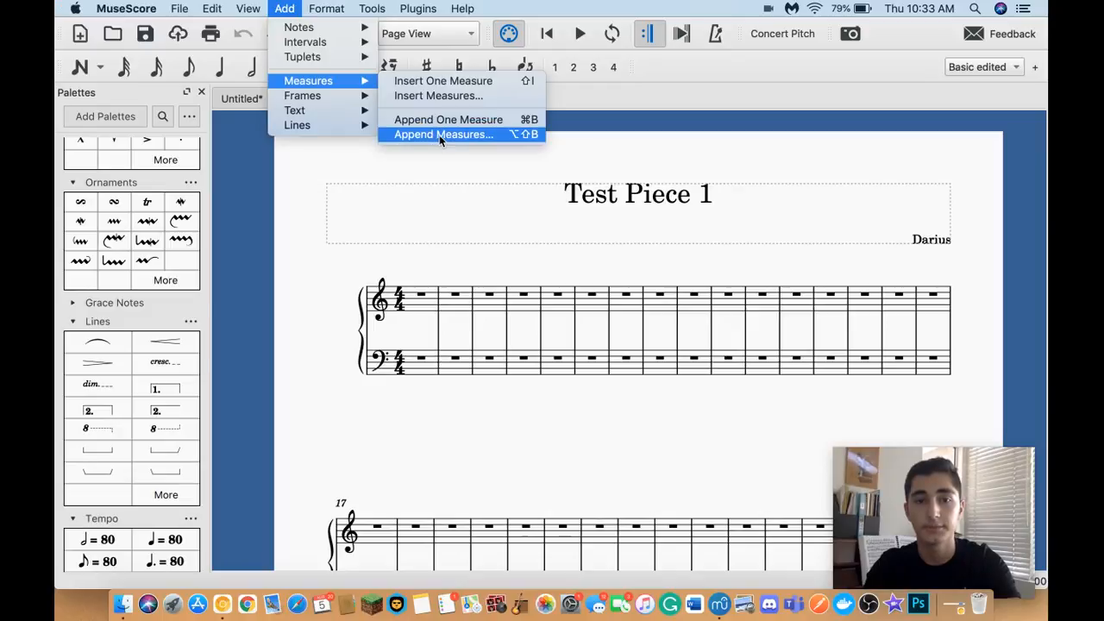
Append 3 measures to the end of Test Piece 1 and scroll down to view them
{"action": "left_click", "coordinate": [443, 134]}
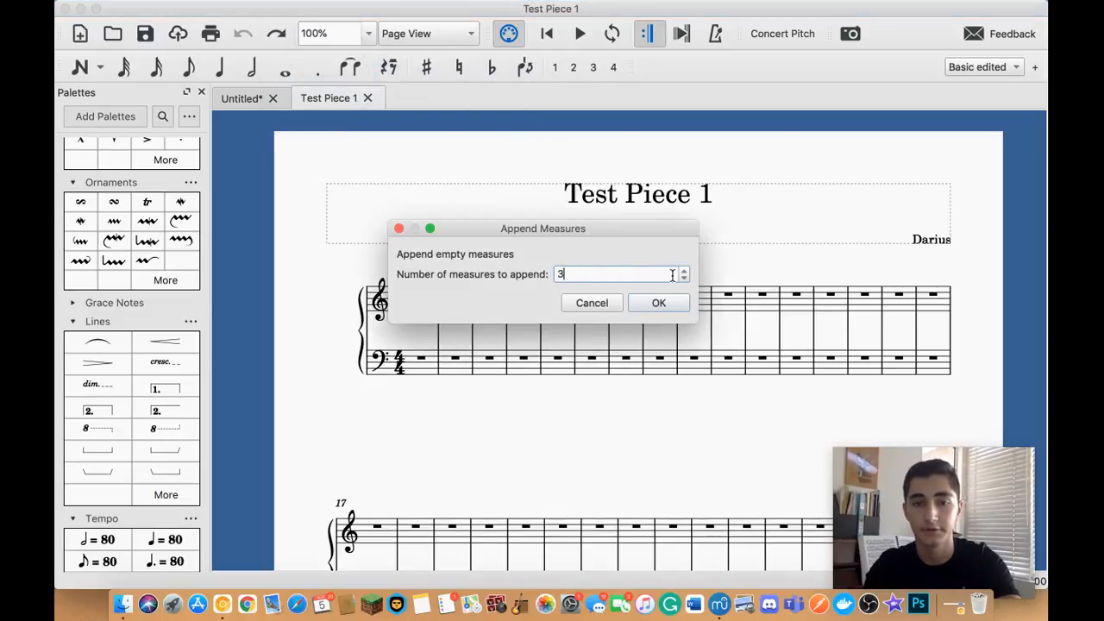
{"action": "left_click", "coordinate": [658, 304]}
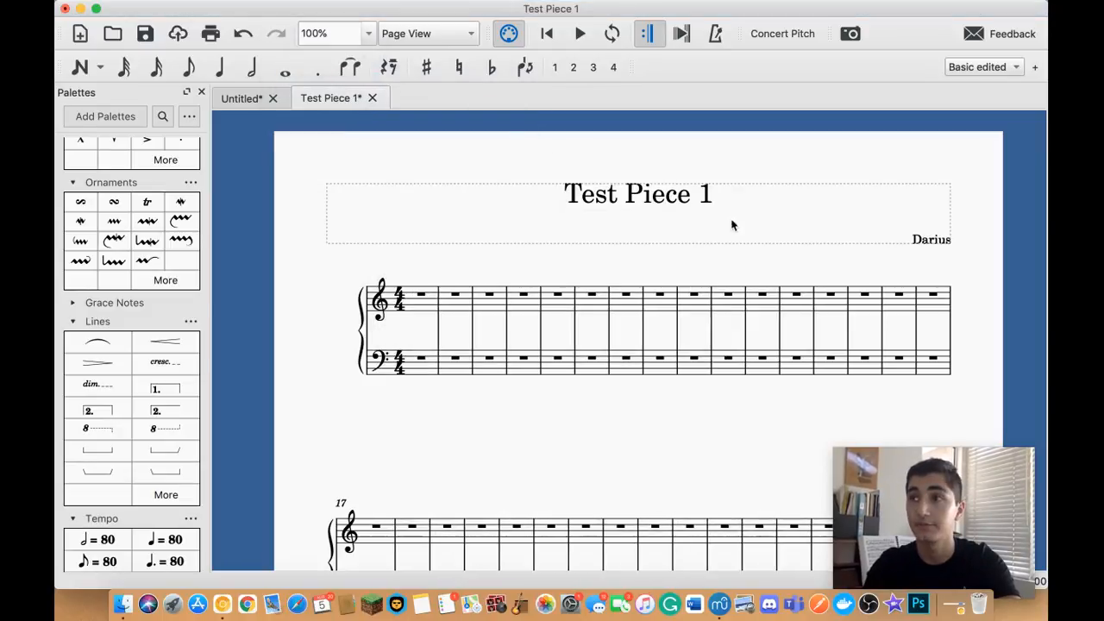
{"action": "scroll", "scroll_direction": "down", "scroll_amount": 3}
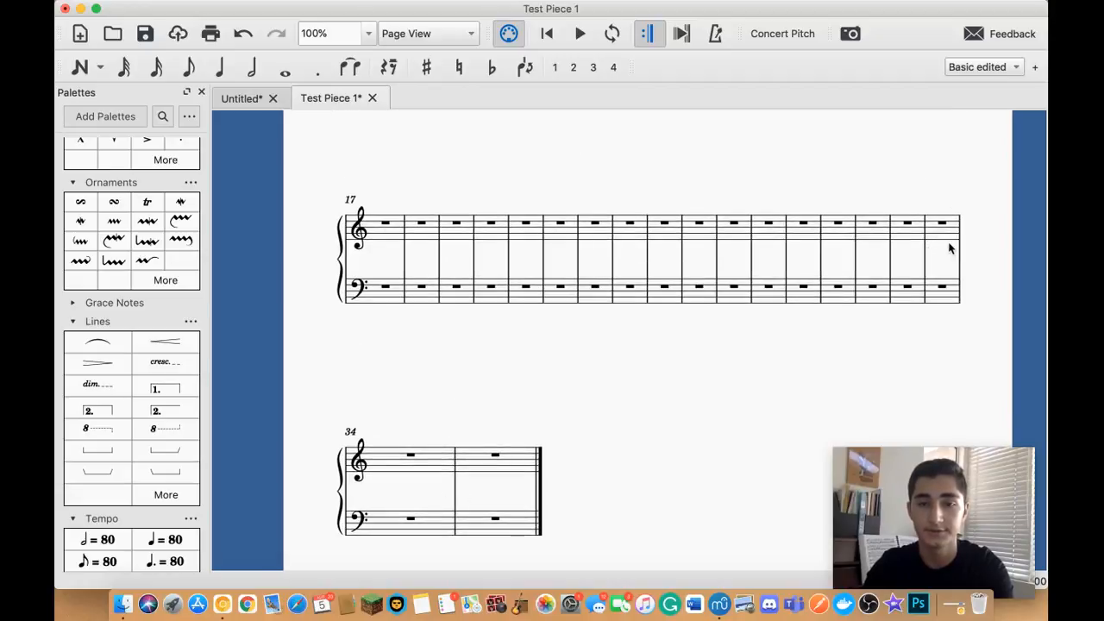
{"action": "left_click", "coordinate": [283, 8]}
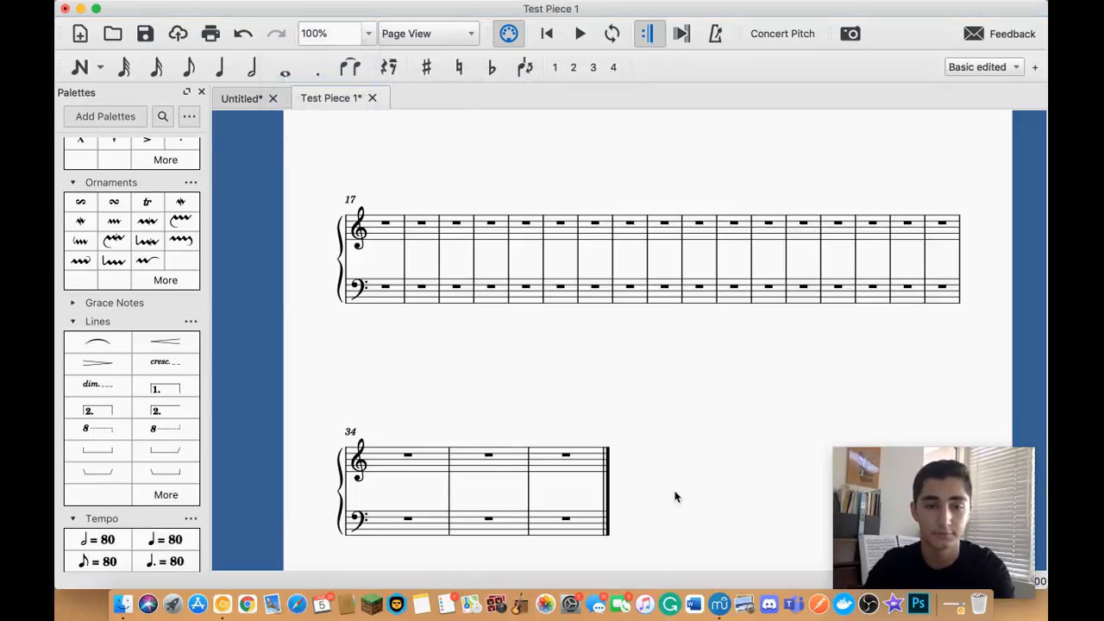
{"action": "mouse_move", "coordinate": [552, 327]}
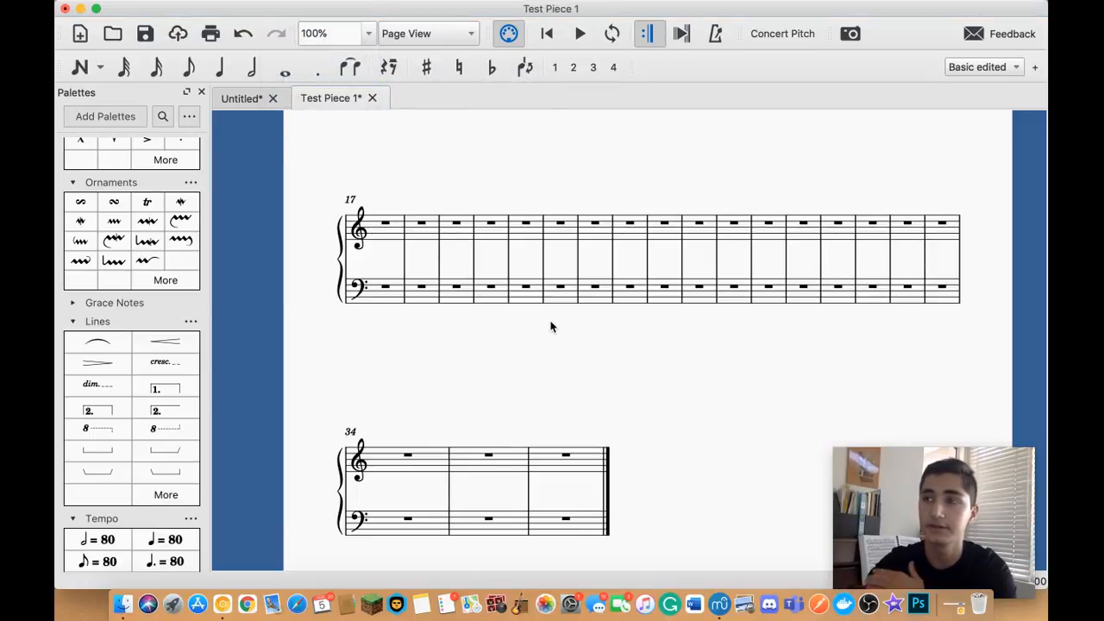
{"action": "mouse_move", "coordinate": [628, 310]}
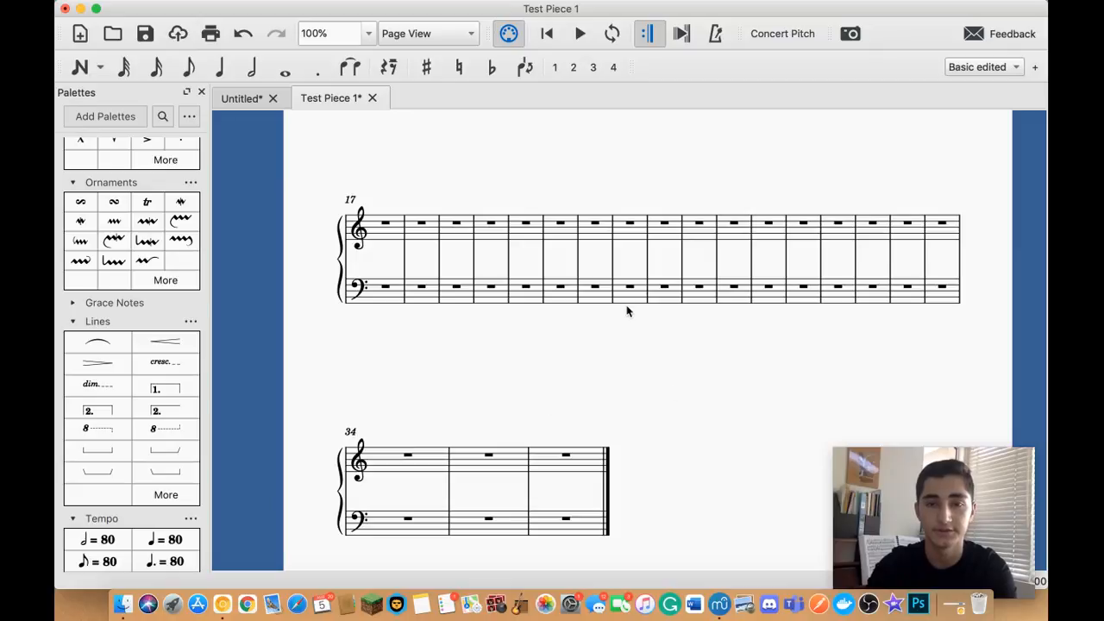